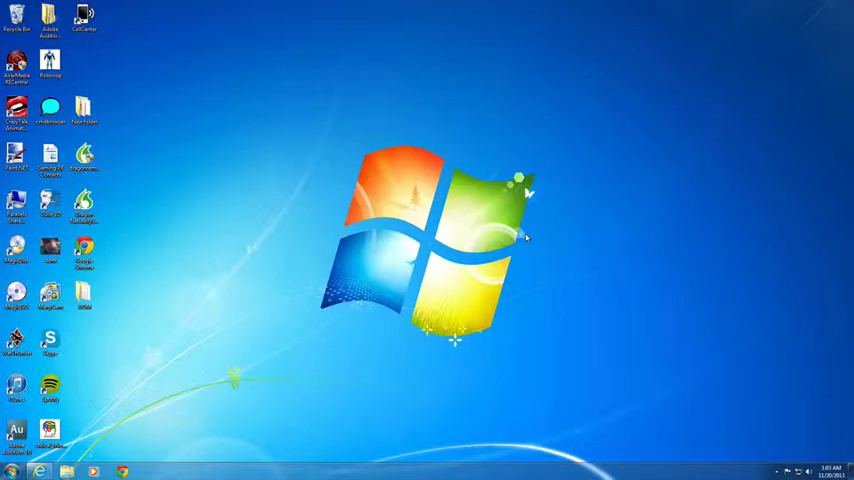
mouse_move(228, 232)
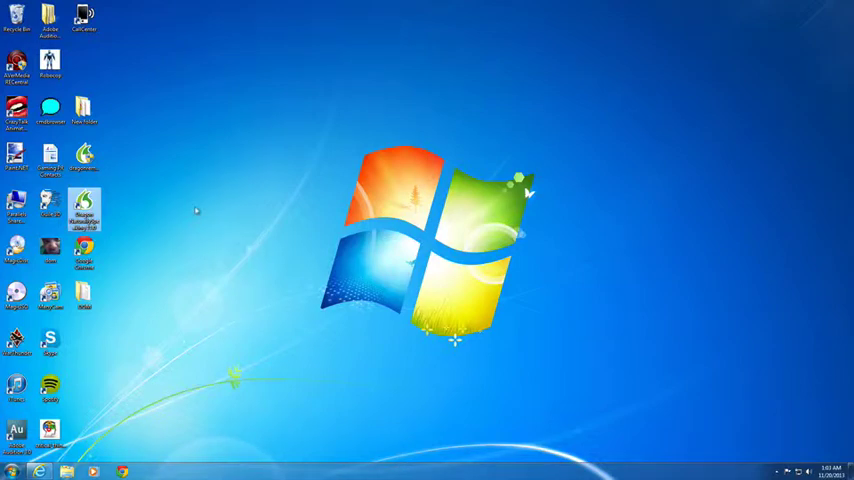
mouse_move(202, 206)
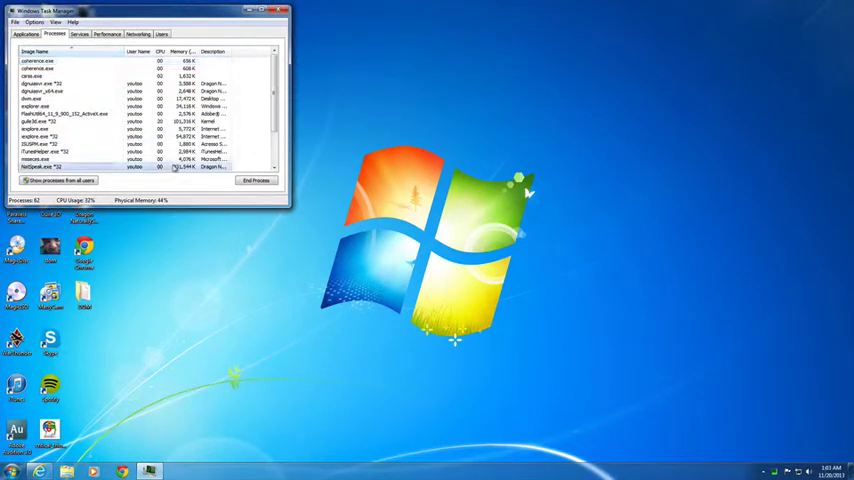
- End the leftover Dragon process from the Task Manager process list
left_click(256, 180)
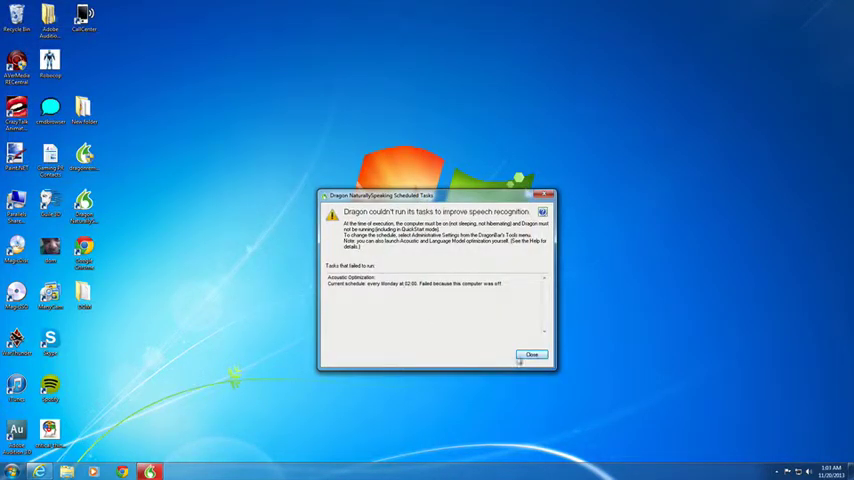
- Dismiss the scheduler, profile and audio warnings and cancel the Choose Device dialog
left_click(532, 354)
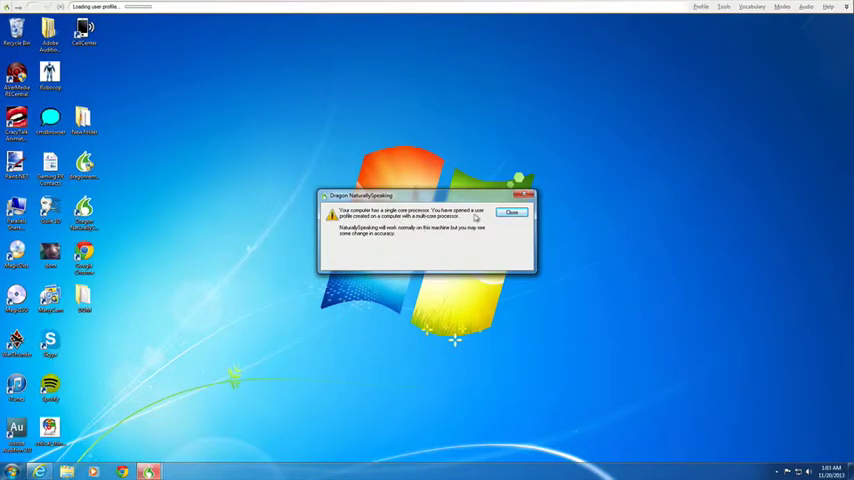
left_click(512, 212)
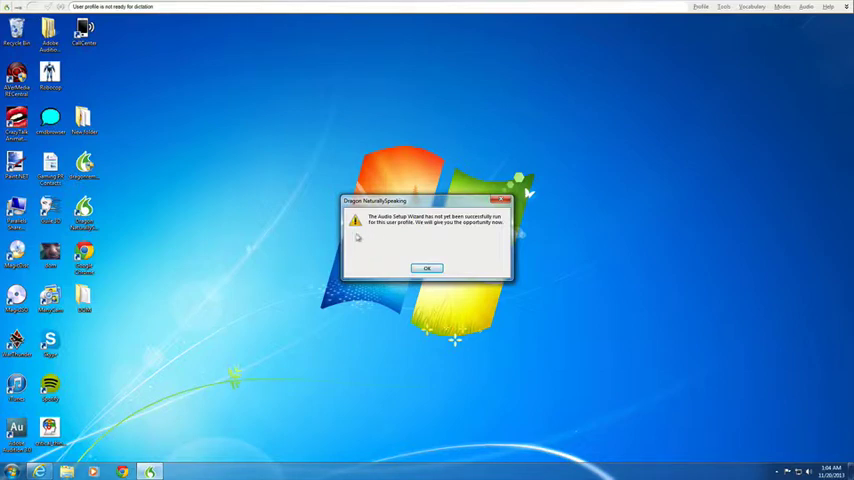
left_click(426, 268)
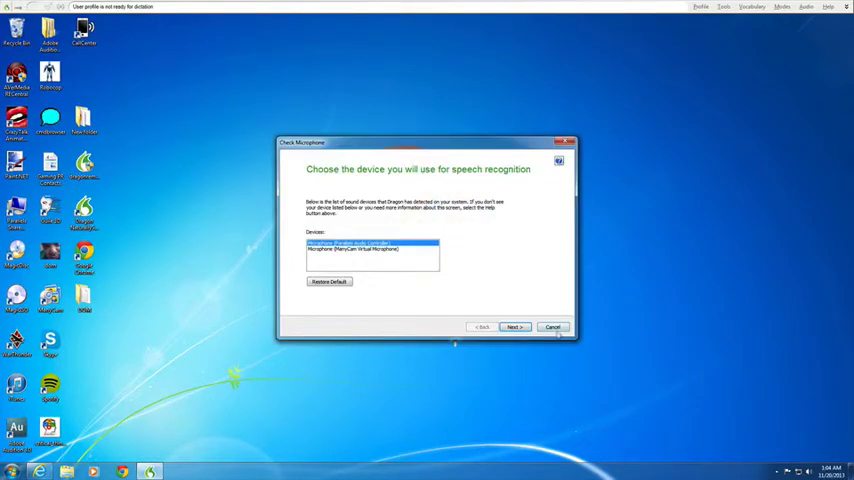
left_click(552, 328)
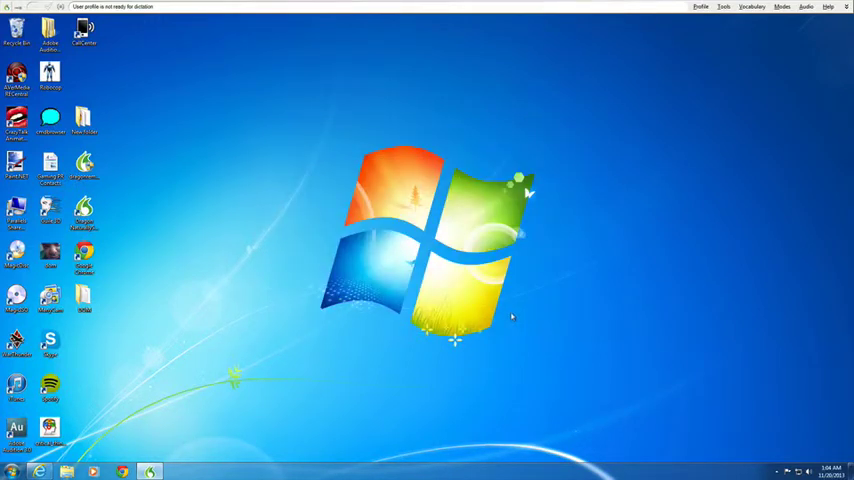
mouse_move(392, 96)
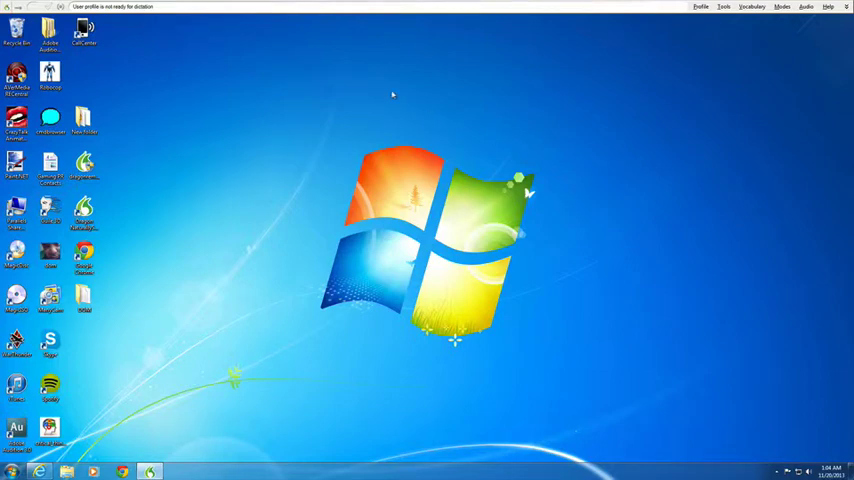
- Browse the DragonBar Profile and Tools menus, ending back on the Profile menu
left_click(700, 8)
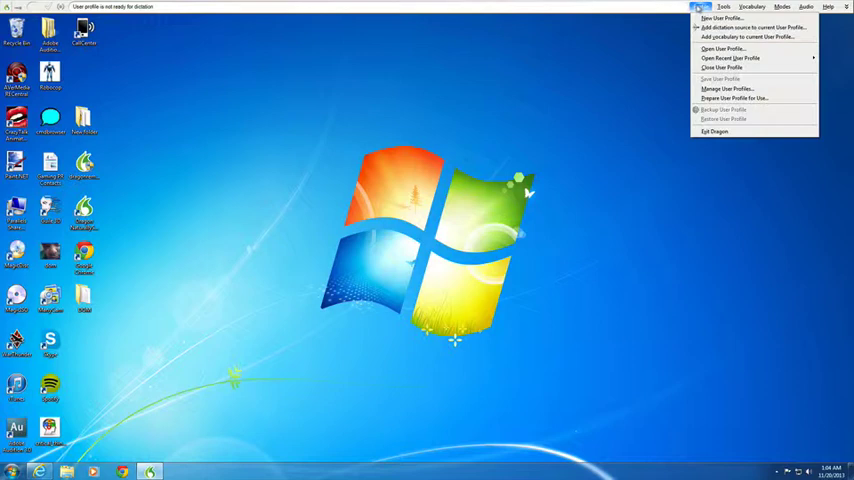
mouse_move(728, 68)
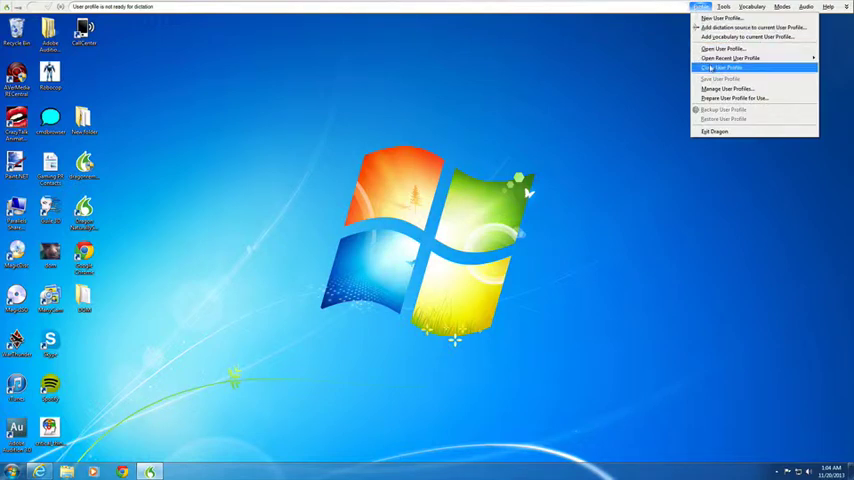
left_click(724, 8)
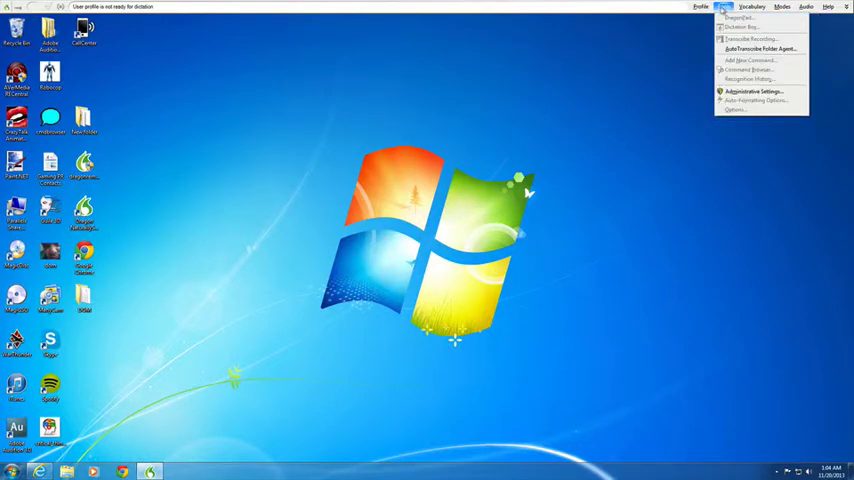
left_click(752, 6)
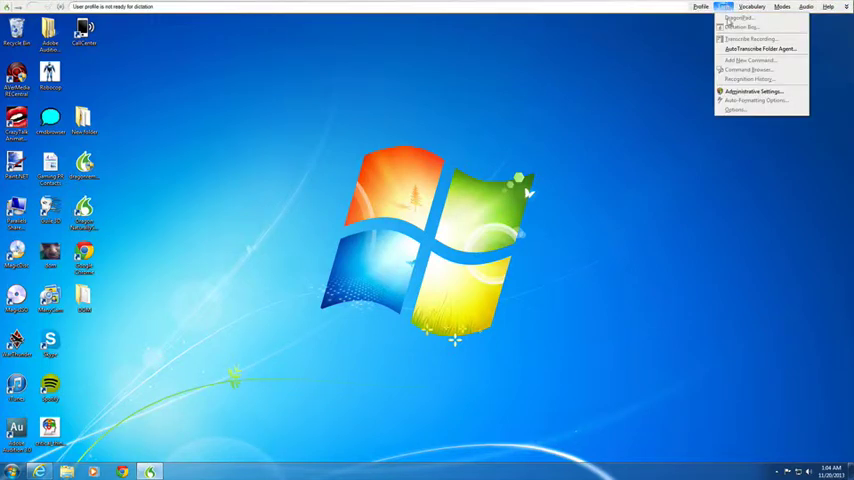
left_click(700, 8)
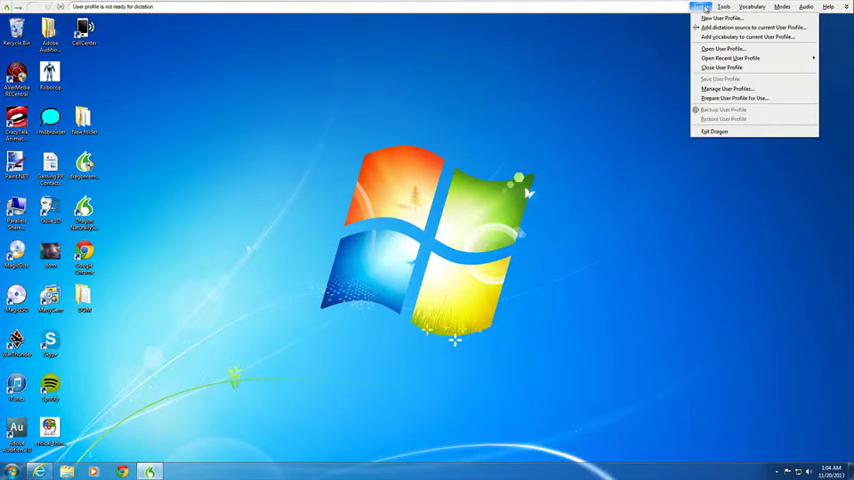
mouse_move(730, 88)
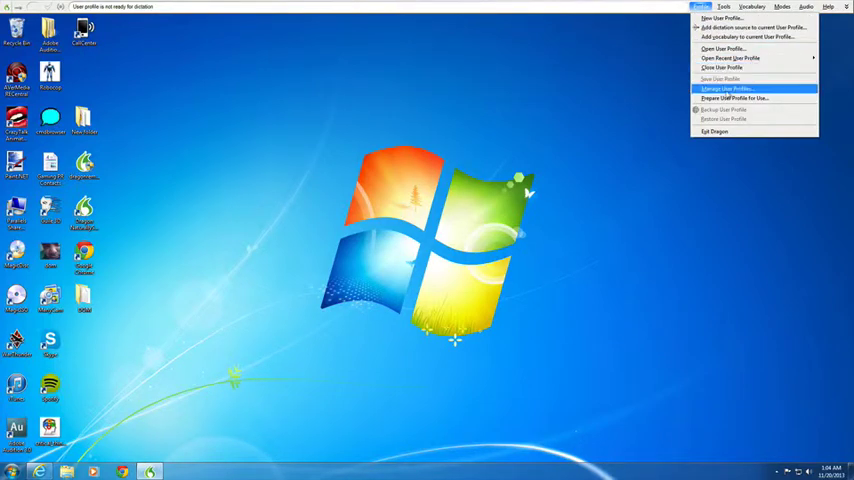
left_click(724, 88)
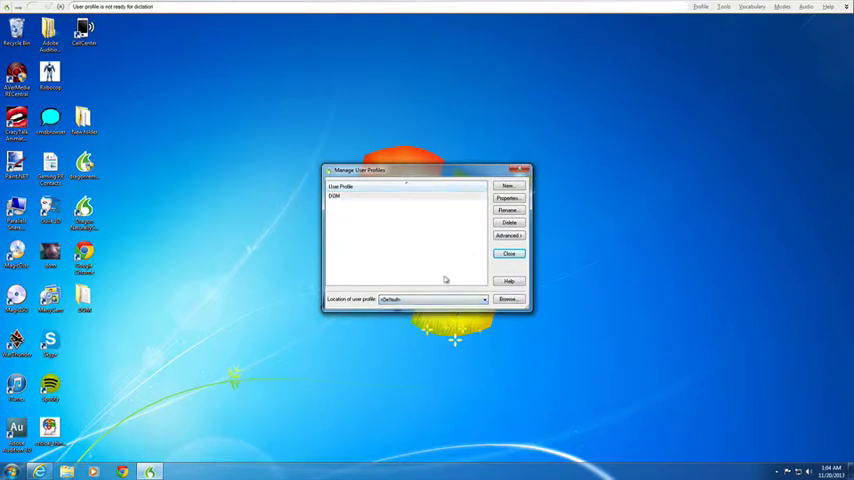
left_click(508, 236)
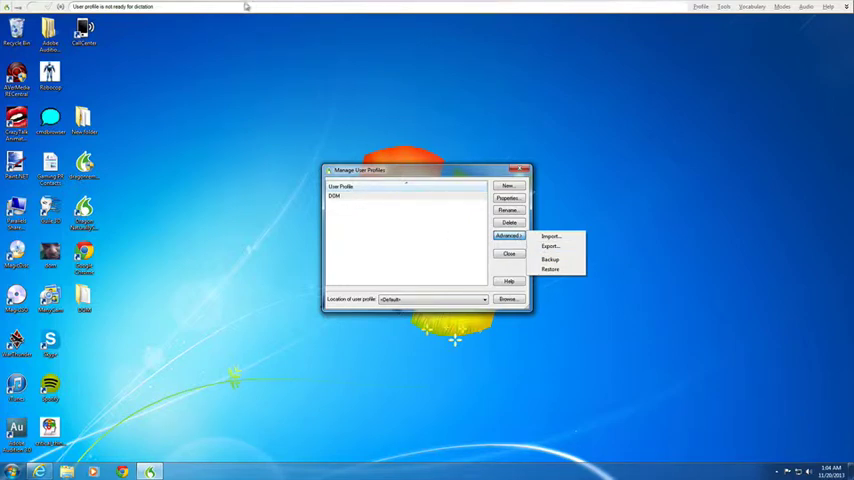
mouse_move(272, 76)
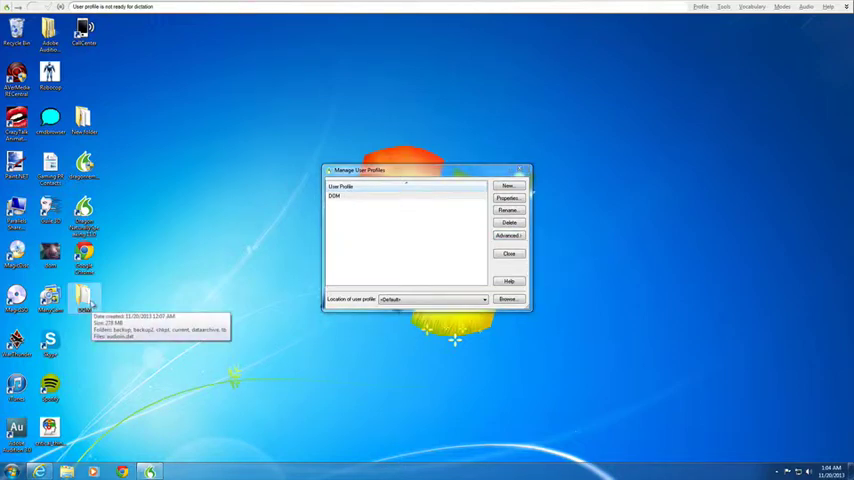
mouse_move(272, 304)
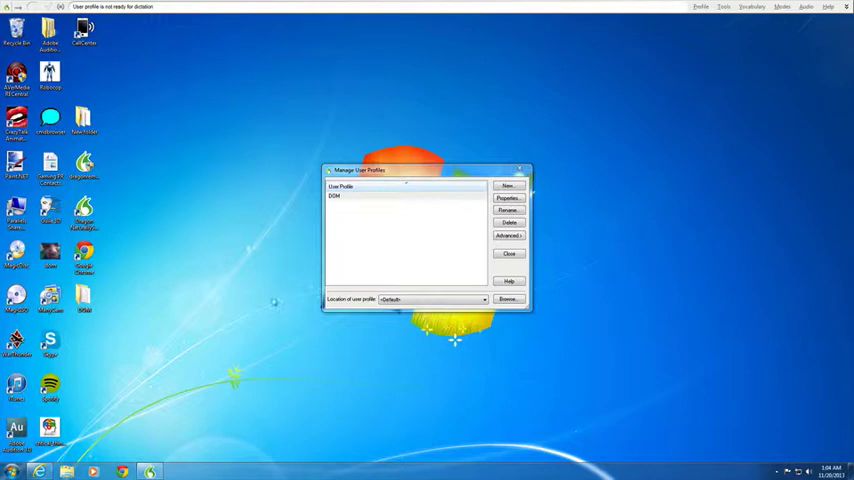
left_click(508, 252)
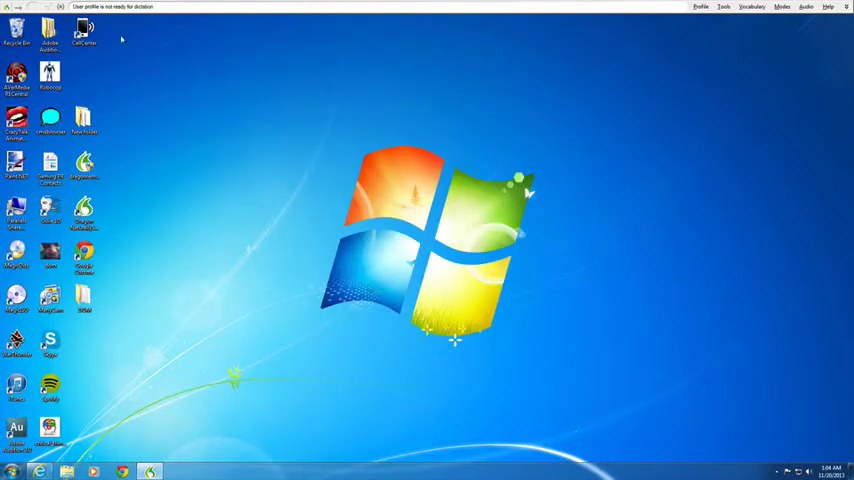
mouse_move(732, 36)
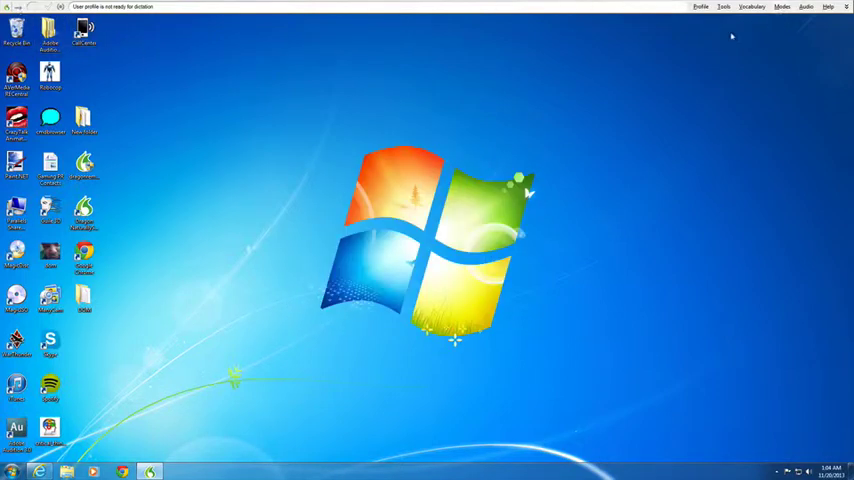
- Exit Dragon NaturallySpeaking from the DragonBar, leaving the plain desktop
left_click(8, 8)
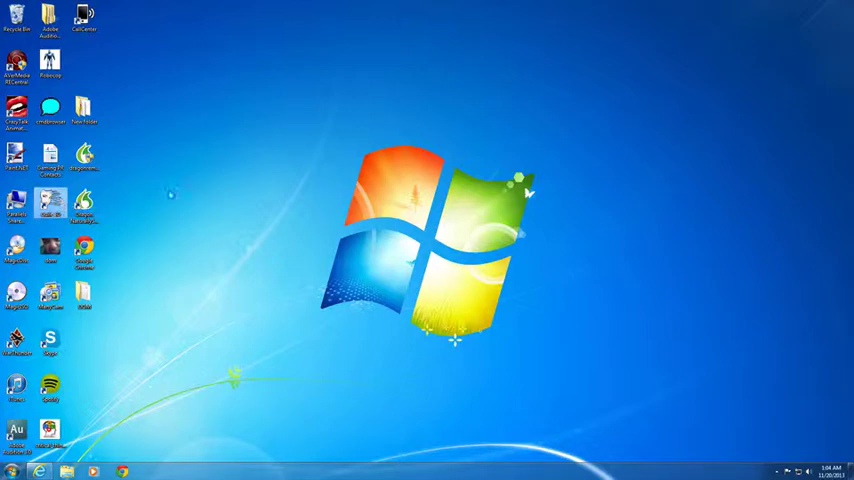
mouse_move(220, 204)
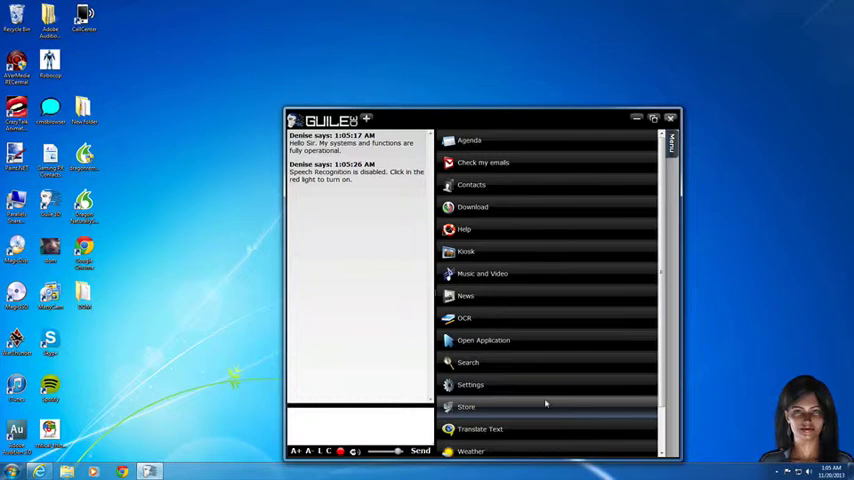
mouse_move(250, 284)
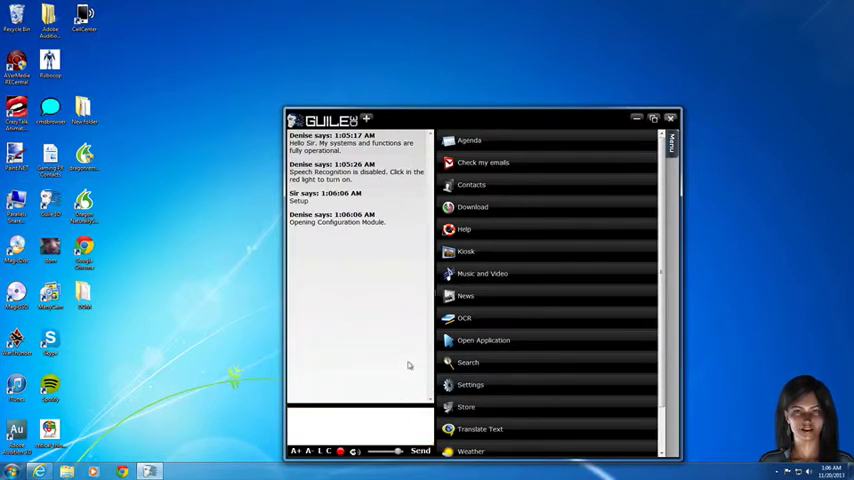
left_click(470, 384)
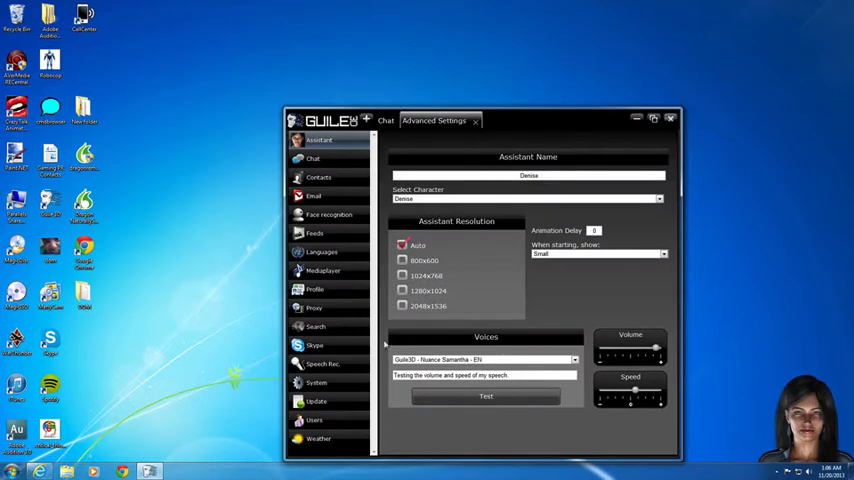
left_click(322, 364)
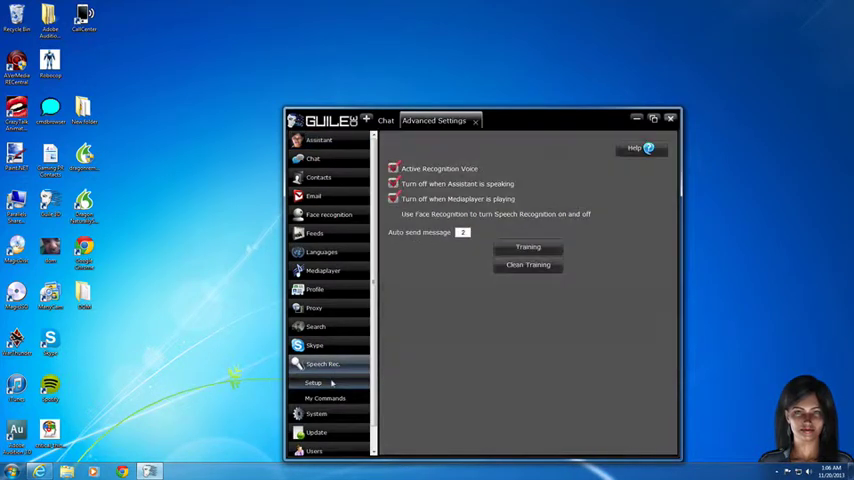
left_click(392, 212)
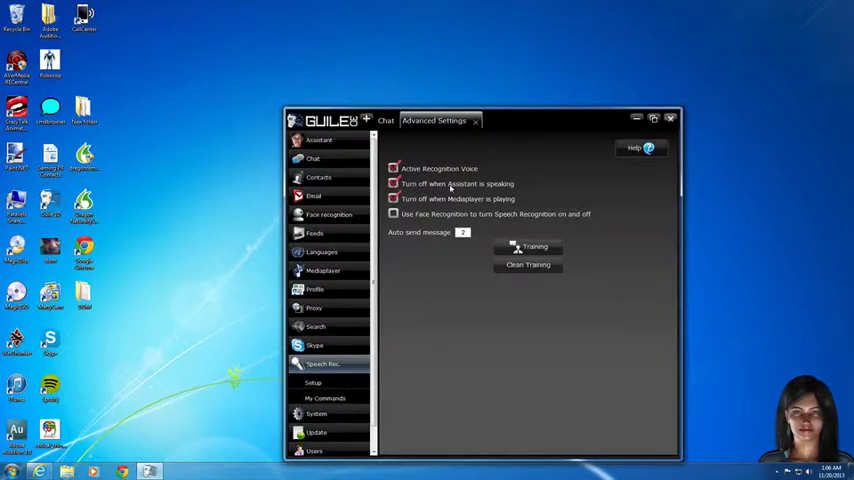
left_click(386, 120)
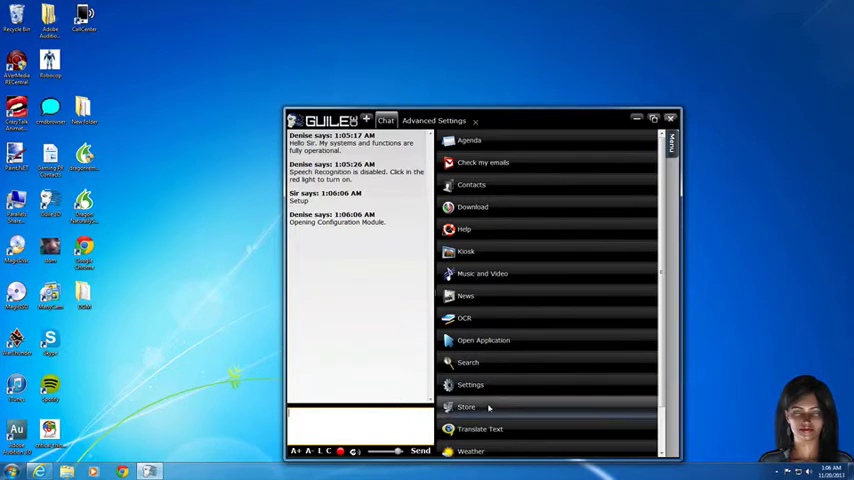
- Show the Store's Voice Recognition category with the Dictation module overview
left_click(466, 408)
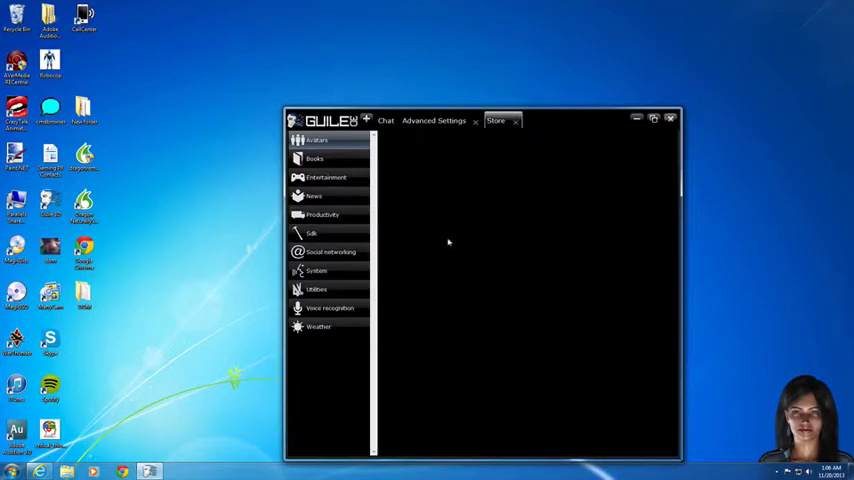
left_click(330, 308)
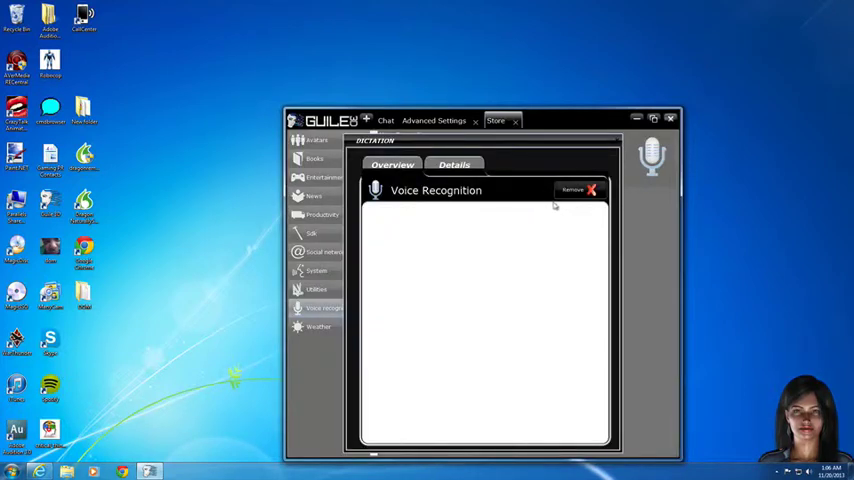
mouse_move(516, 232)
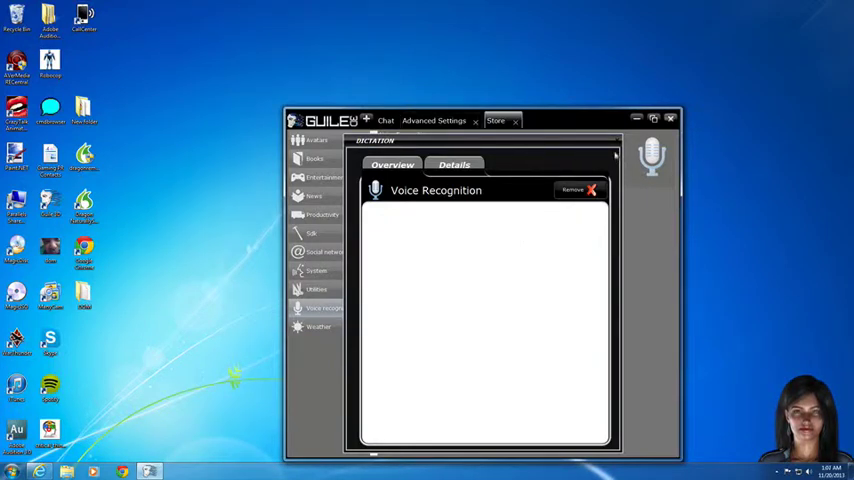
mouse_move(420, 272)
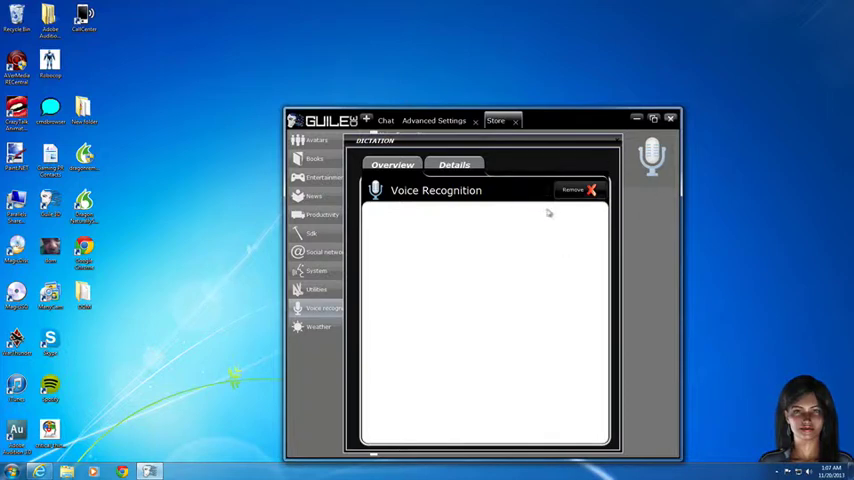
mouse_move(564, 220)
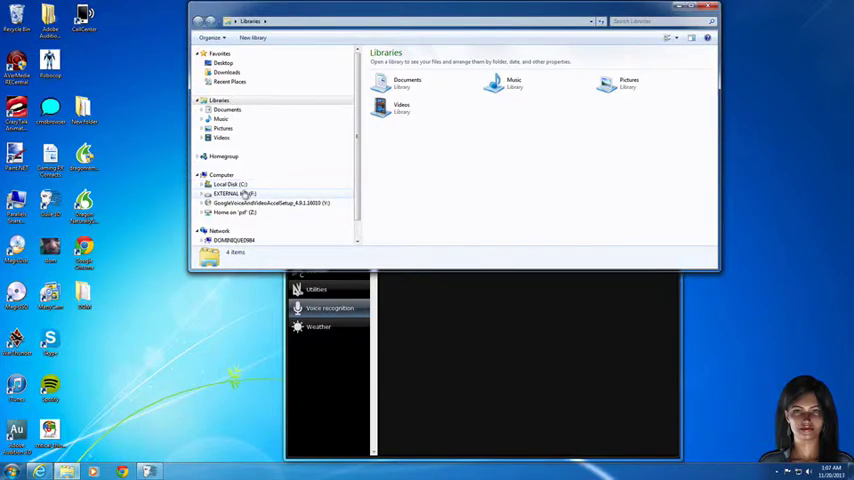
- Browse C:\guile3d\modules\dictation and review its subfolders
left_click(228, 184)
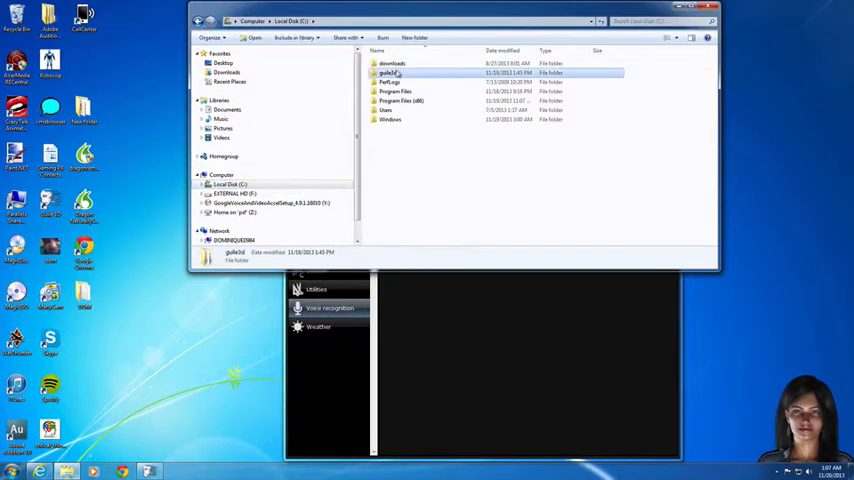
double_click(388, 72)
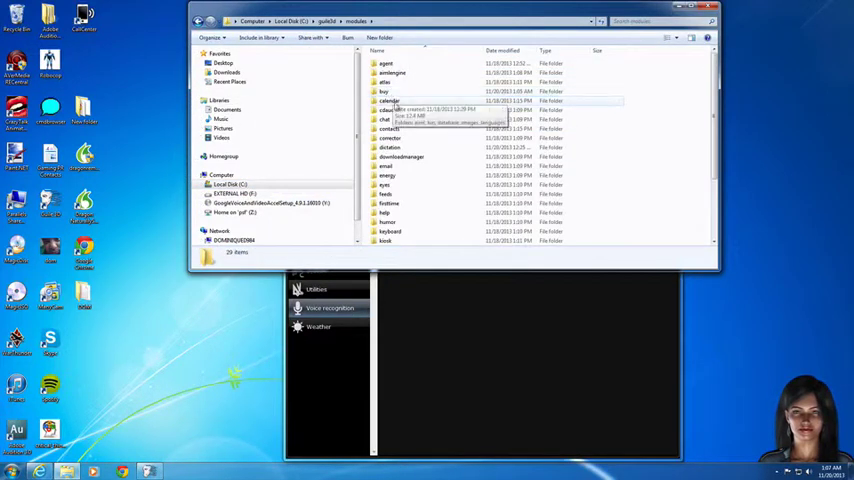
double_click(388, 148)
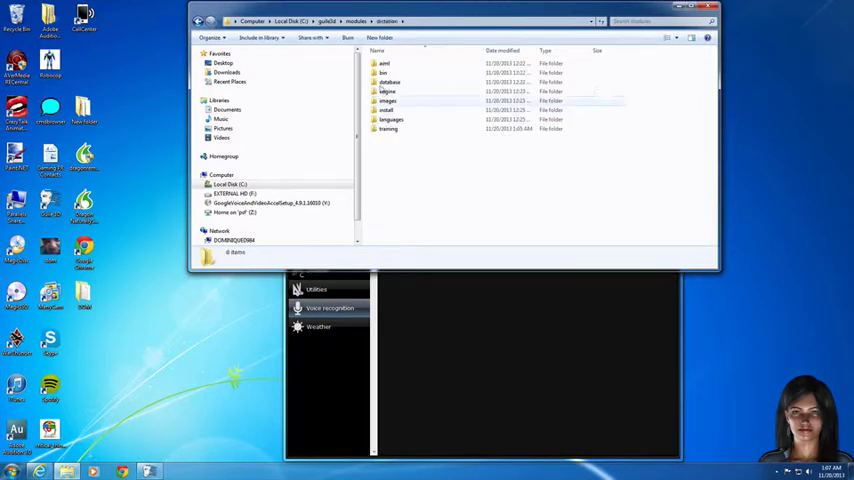
left_click(390, 120)
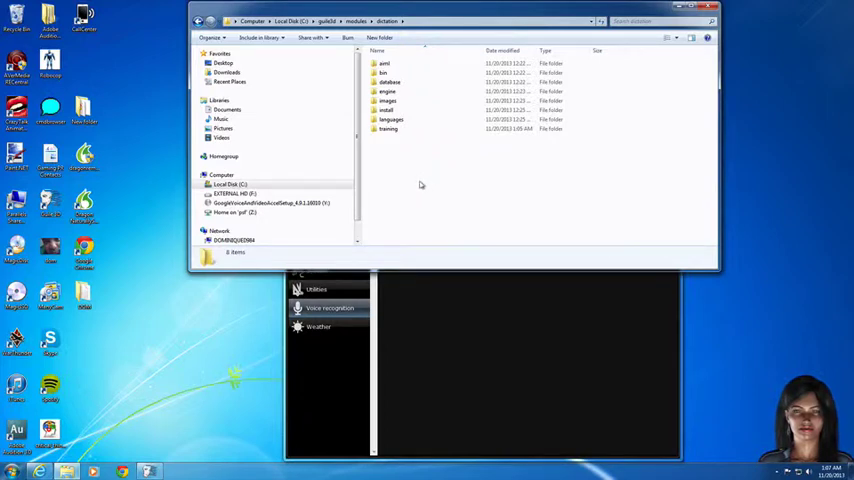
mouse_move(410, 192)
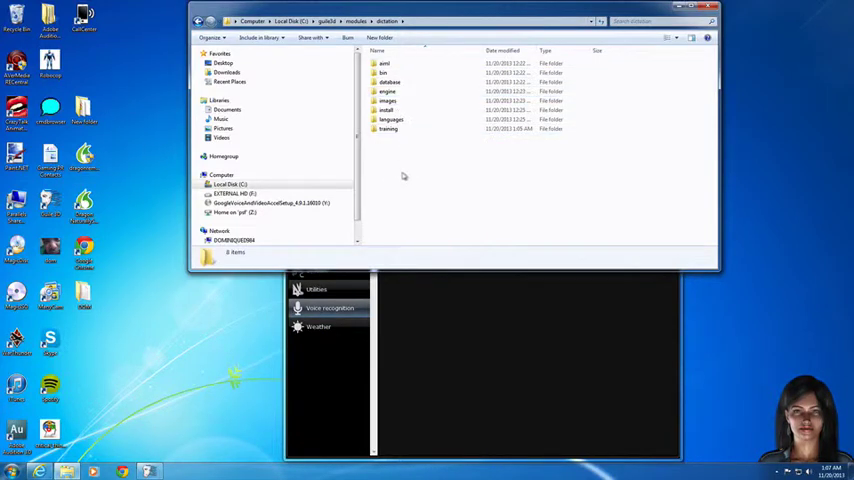
mouse_move(392, 174)
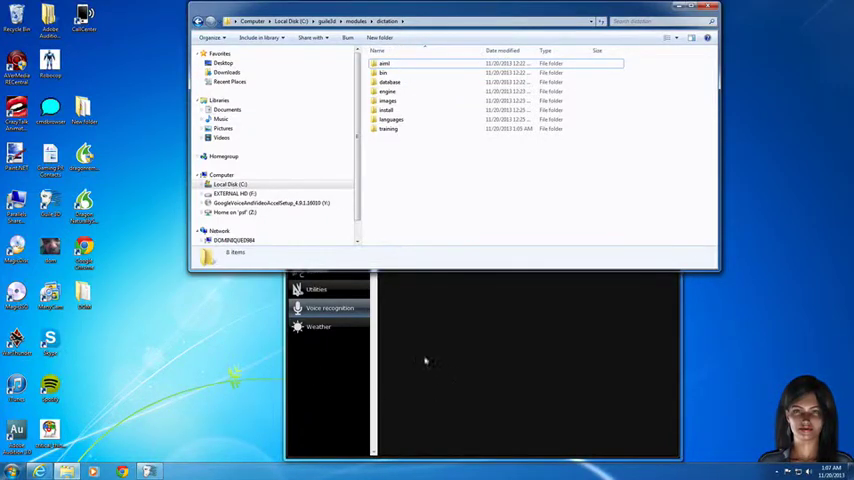
mouse_move(420, 206)
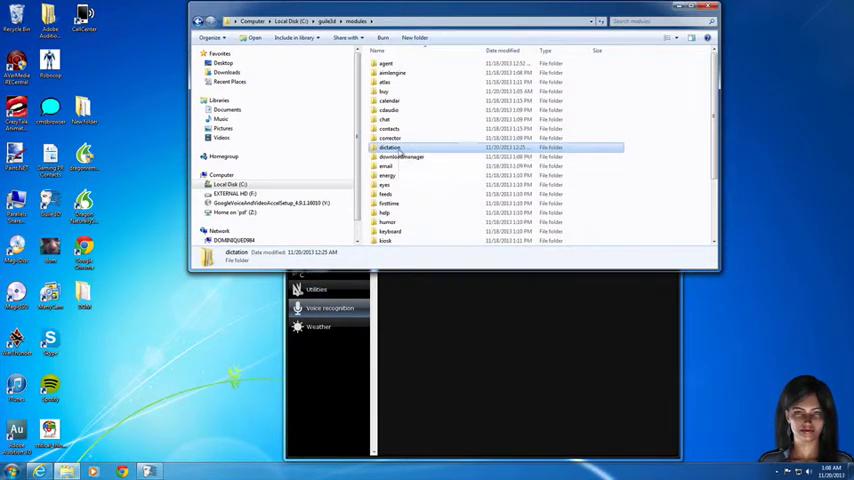
double_click(390, 148)
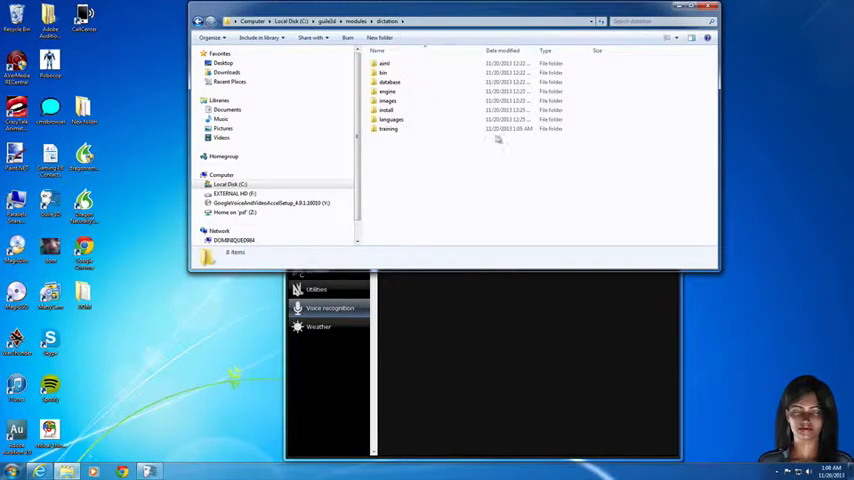
mouse_move(490, 136)
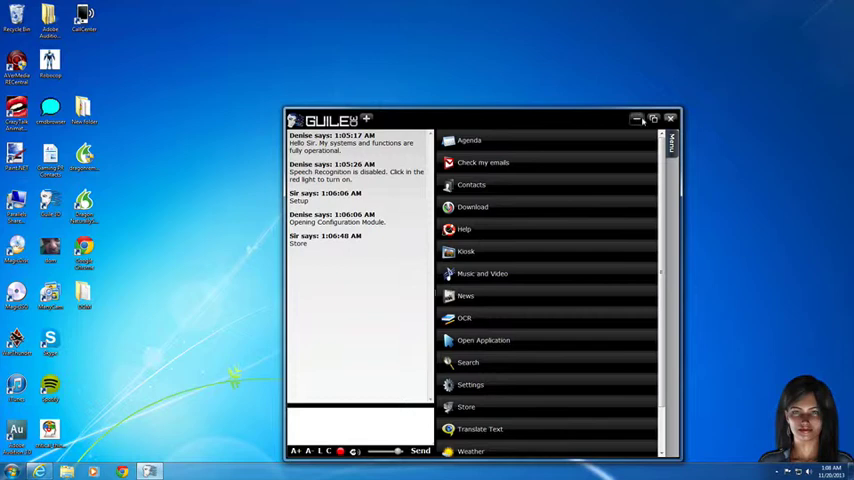
- Hide the Denise window and bring Windows Explorer back up on C:\guile3d
left_click(672, 116)
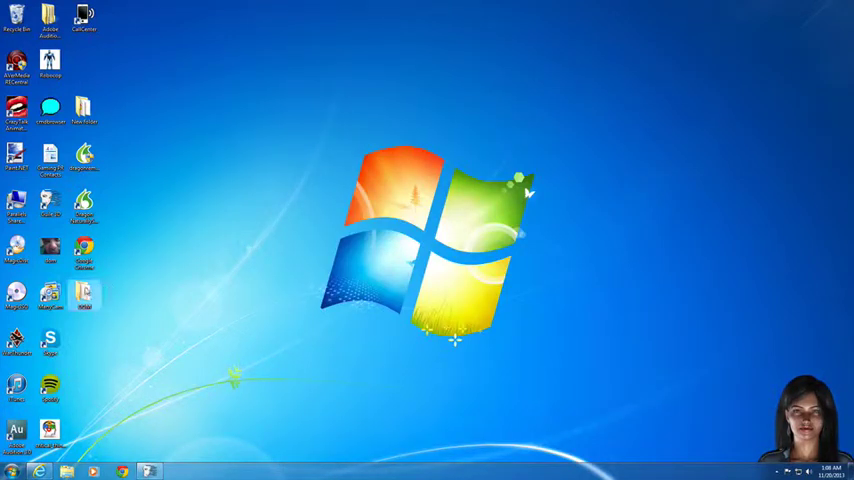
mouse_move(142, 268)
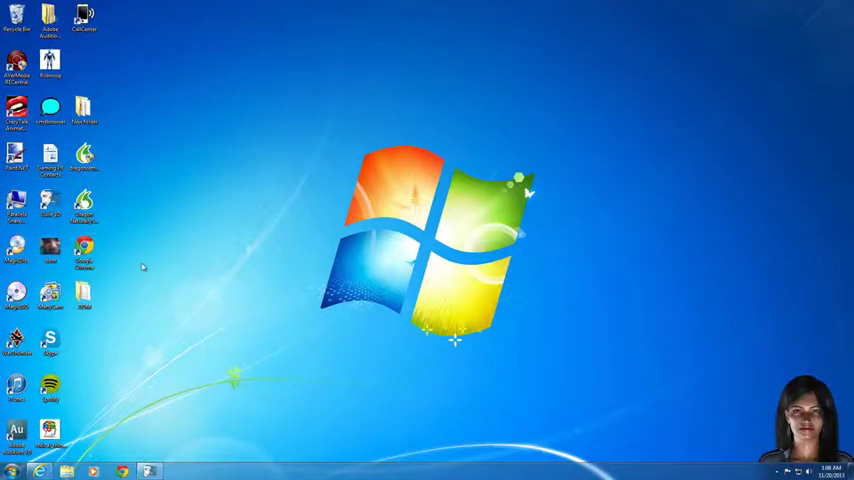
mouse_move(158, 432)
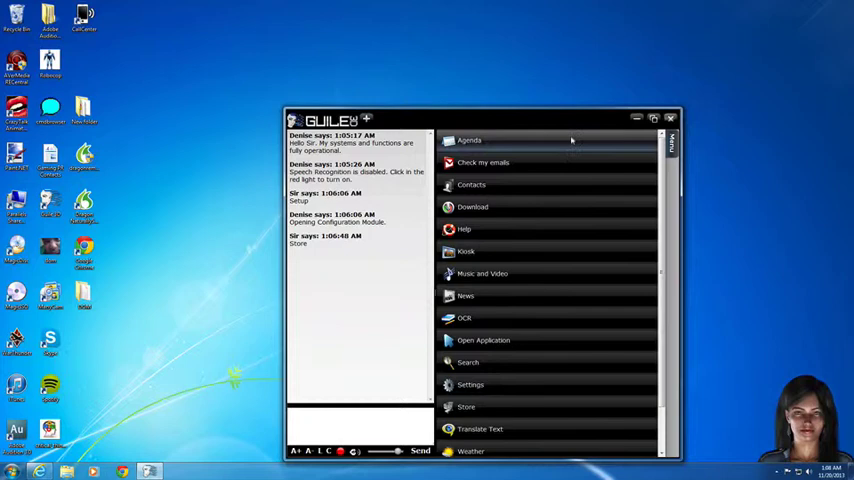
left_click(670, 118)
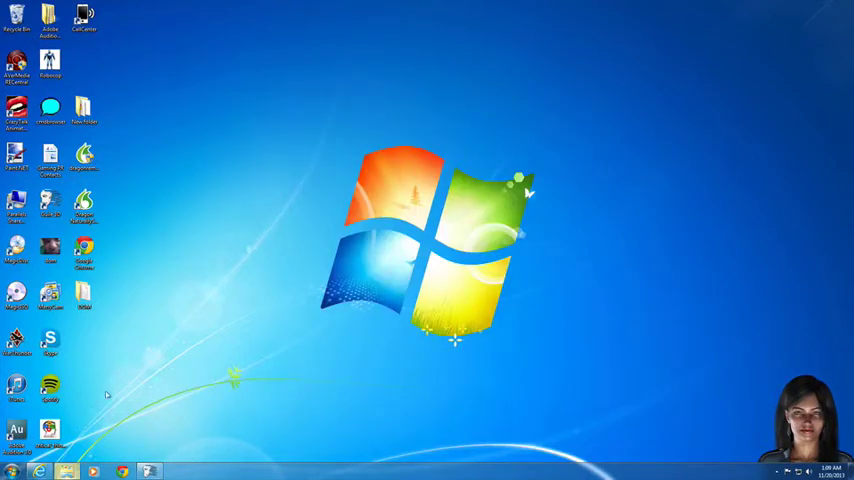
left_click(66, 472)
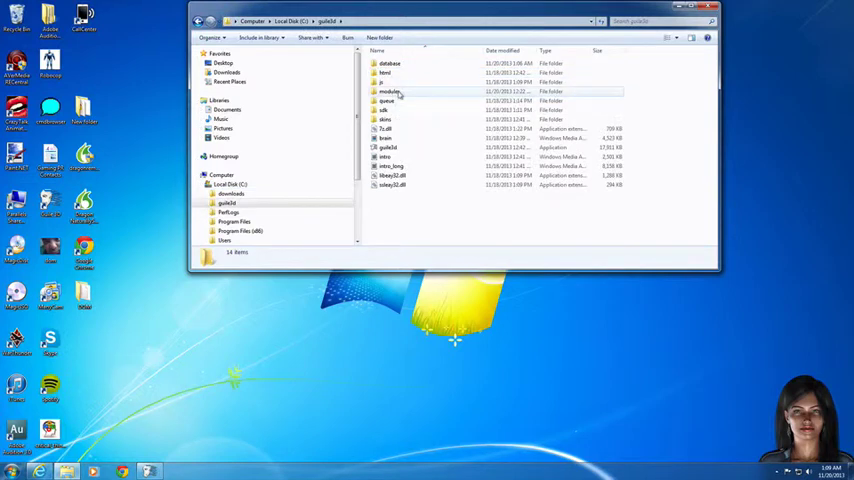
- Enter the modules folder and check the dictation folder's context options
double_click(388, 92)
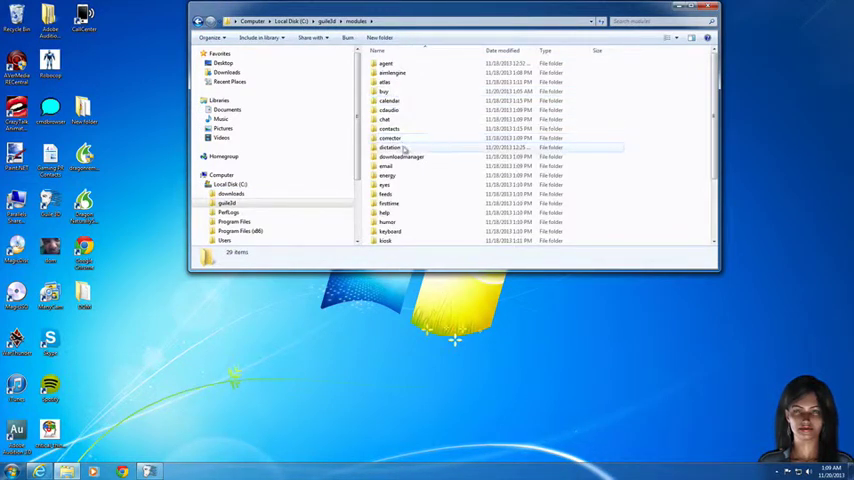
right_click(404, 148)
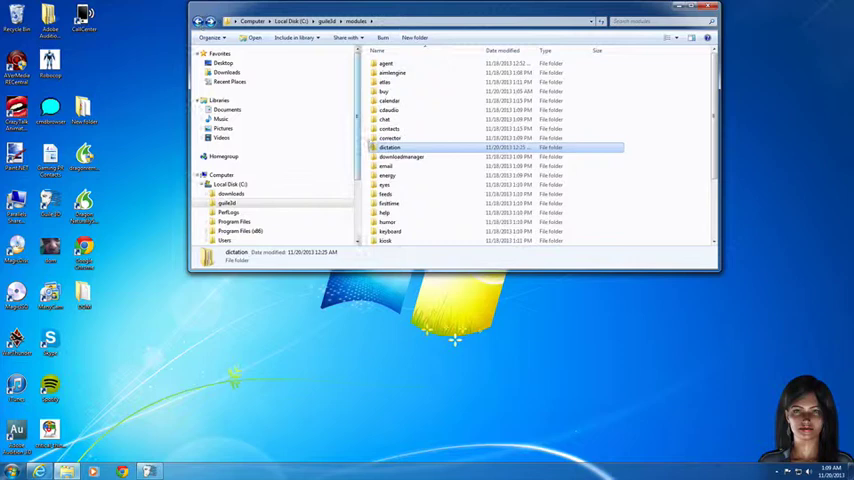
right_click(388, 148)
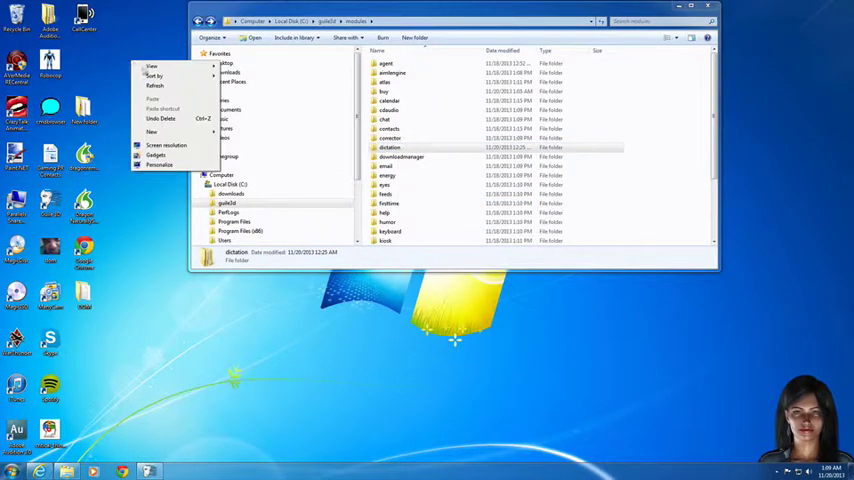
left_click(152, 132)
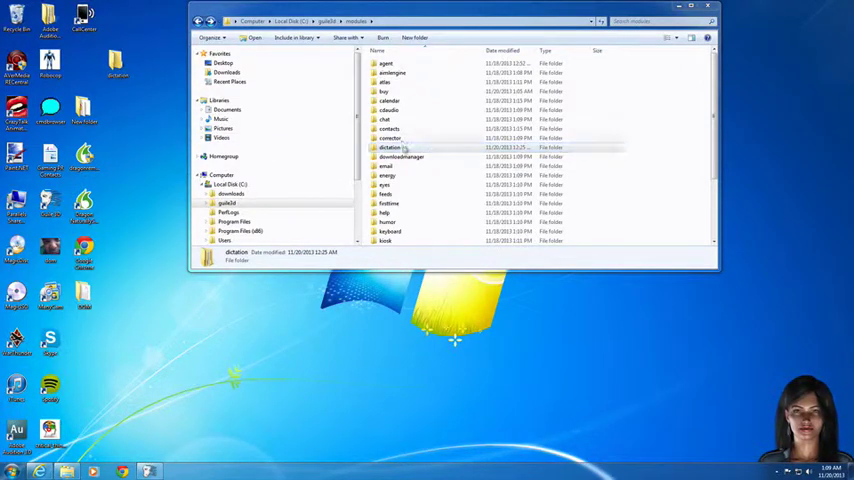
- Inspect the Dragon setup files inside the dictation subfolder via their context menus
double_click(388, 148)
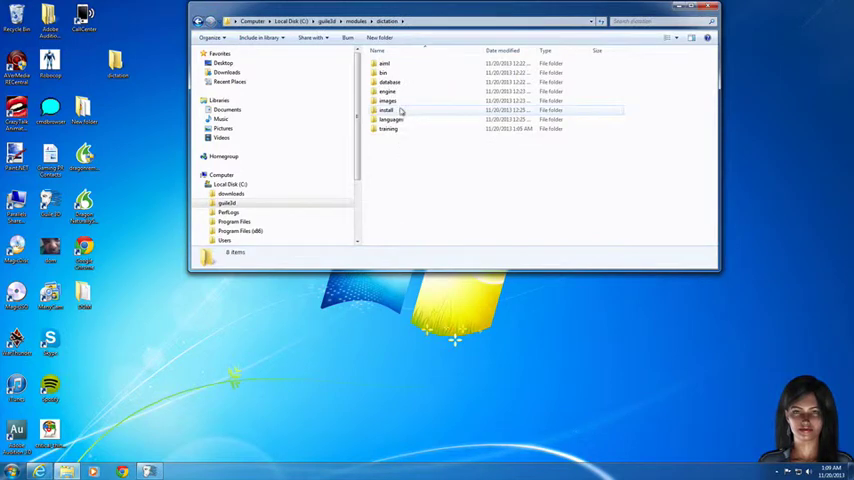
double_click(386, 110)
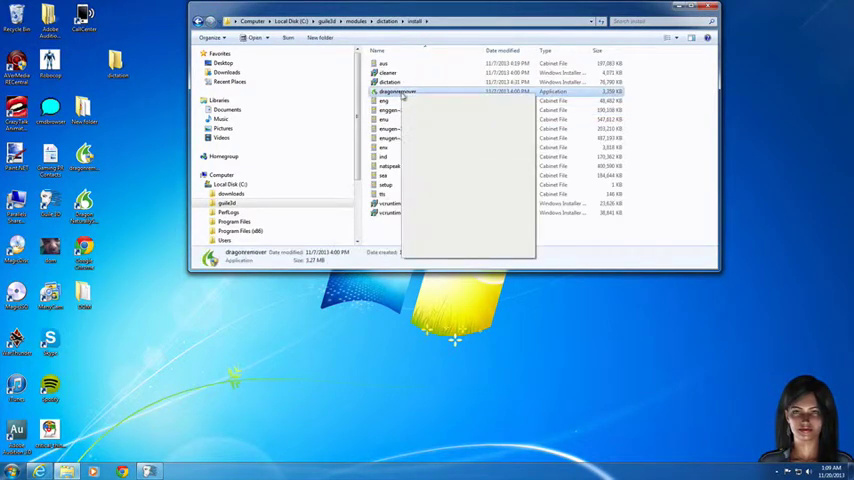
right_click(396, 92)
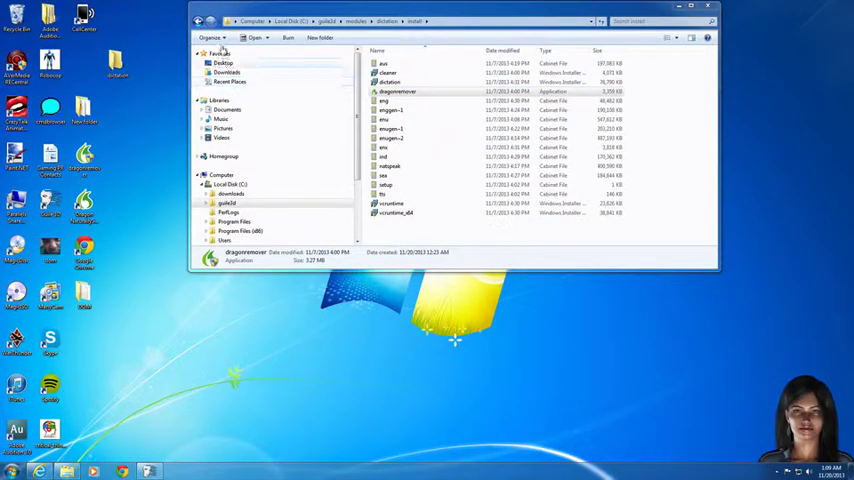
left_click(198, 20)
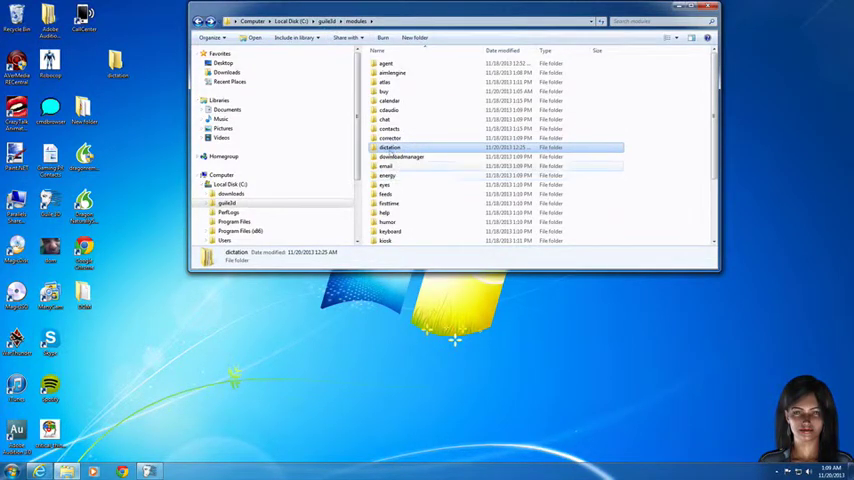
right_click(388, 148)
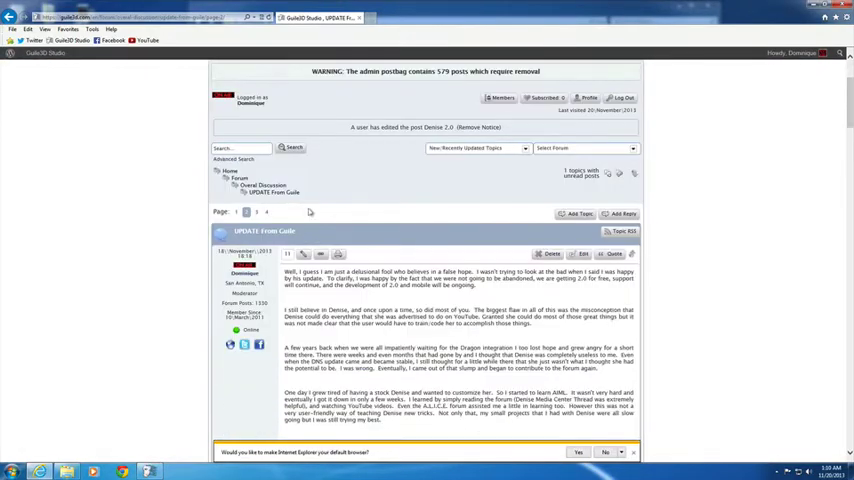
mouse_move(272, 192)
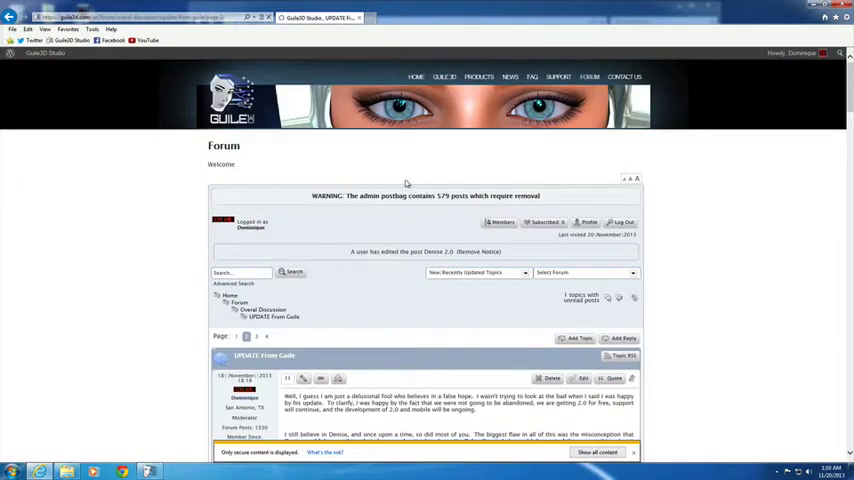
mouse_move(364, 244)
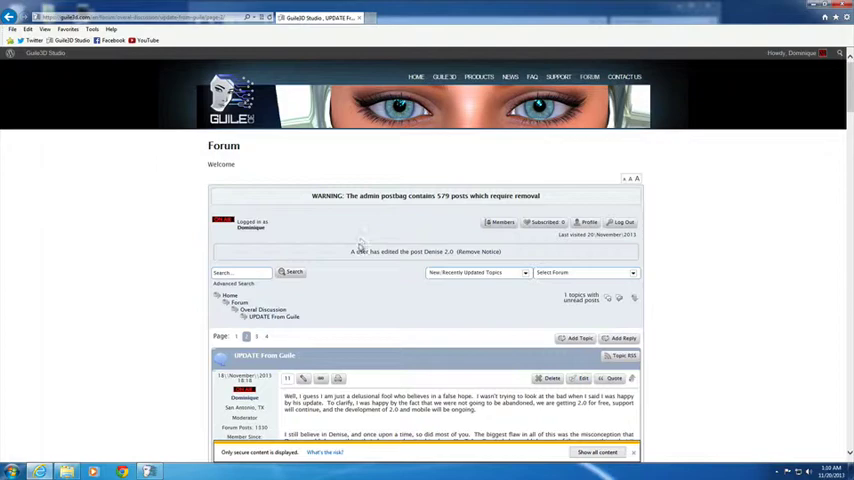
- Scroll down the Guile 3D forum thread and highlight a word in the setup reply
scroll("down", 3)
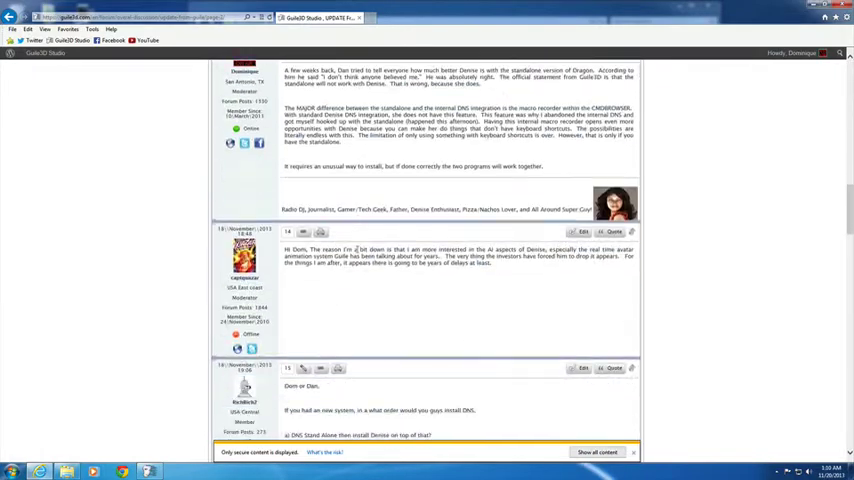
scroll("down", 3)
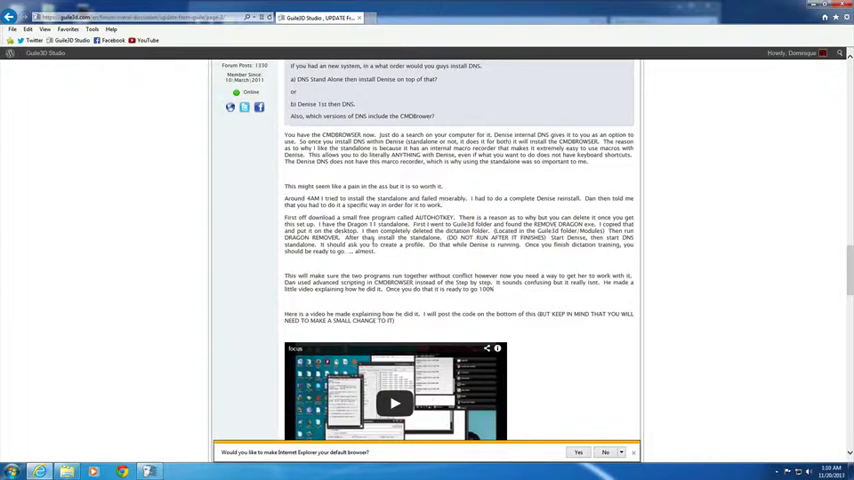
double_click(404, 238)
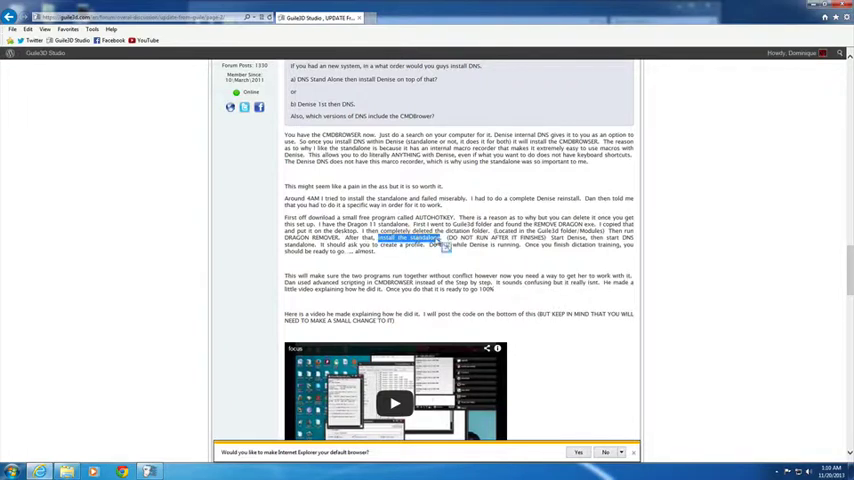
mouse_move(700, 436)
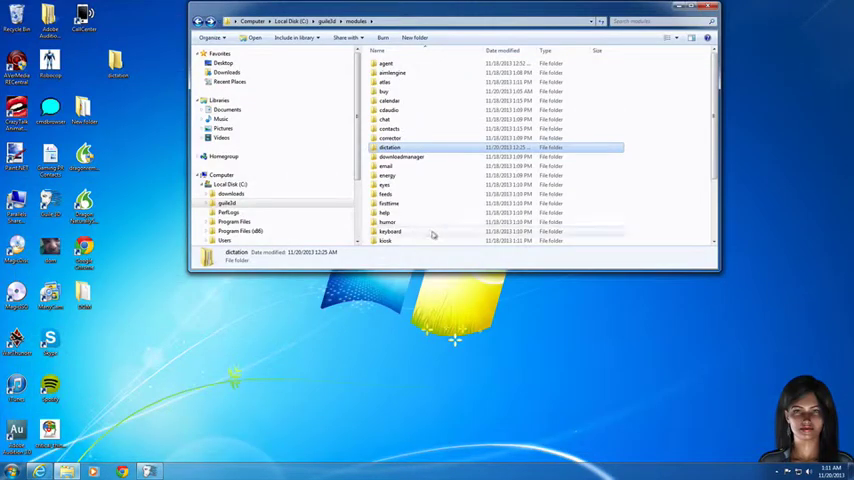
mouse_move(450, 374)
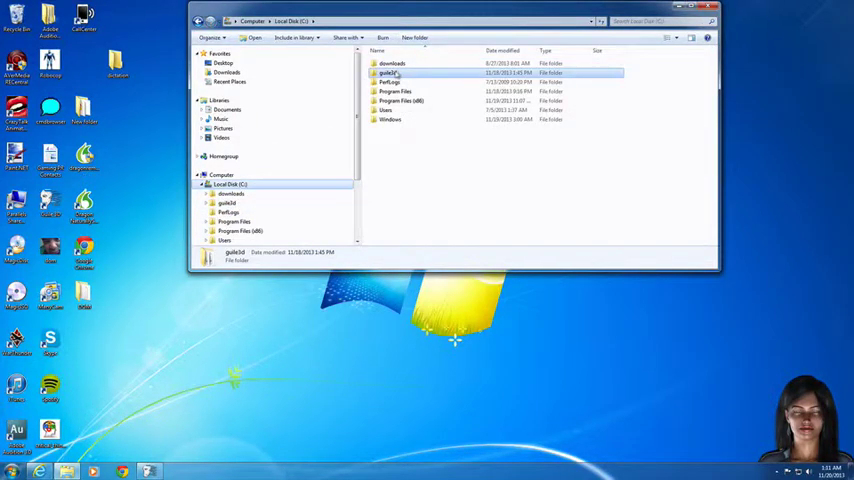
- Navigate from Local Disk C through guile3d and modules into the dictation folder
double_click(388, 72)
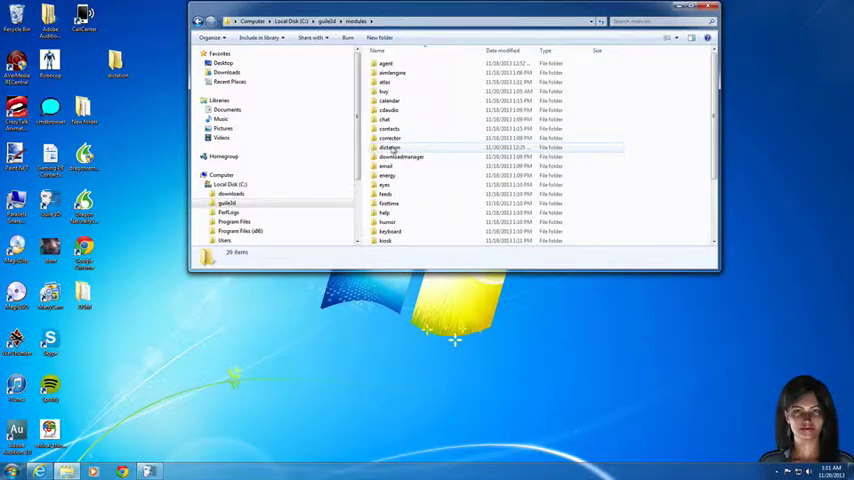
mouse_move(390, 148)
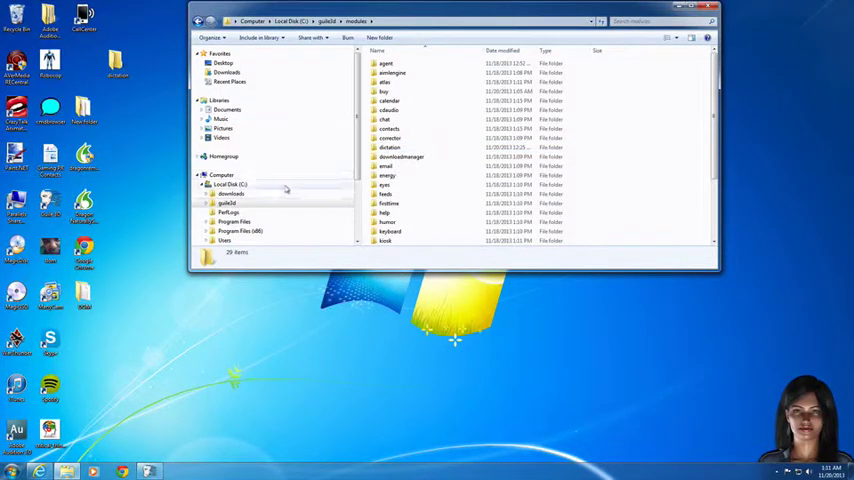
double_click(390, 148)
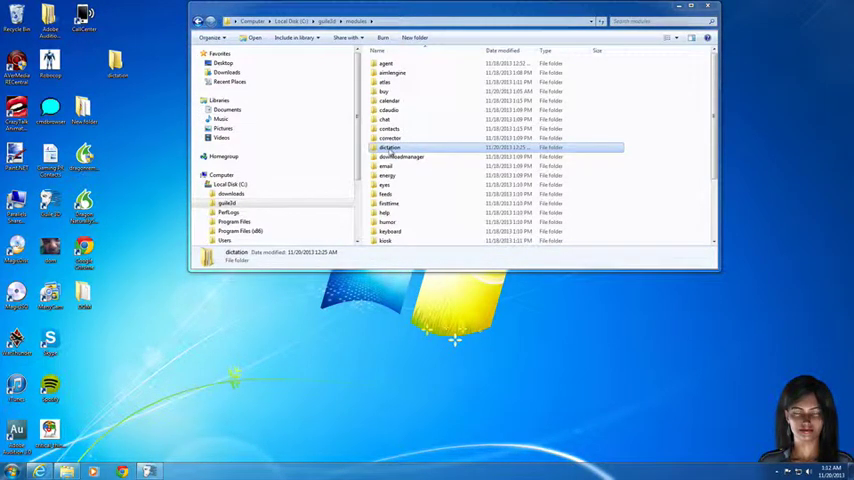
double_click(388, 148)
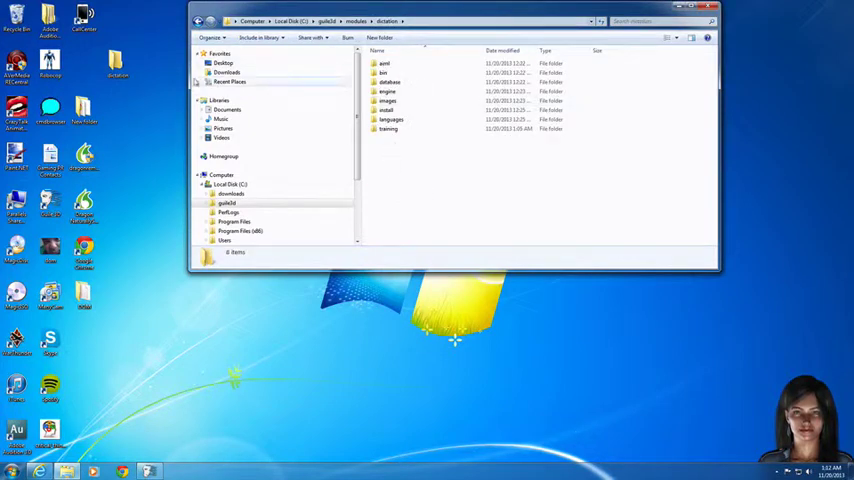